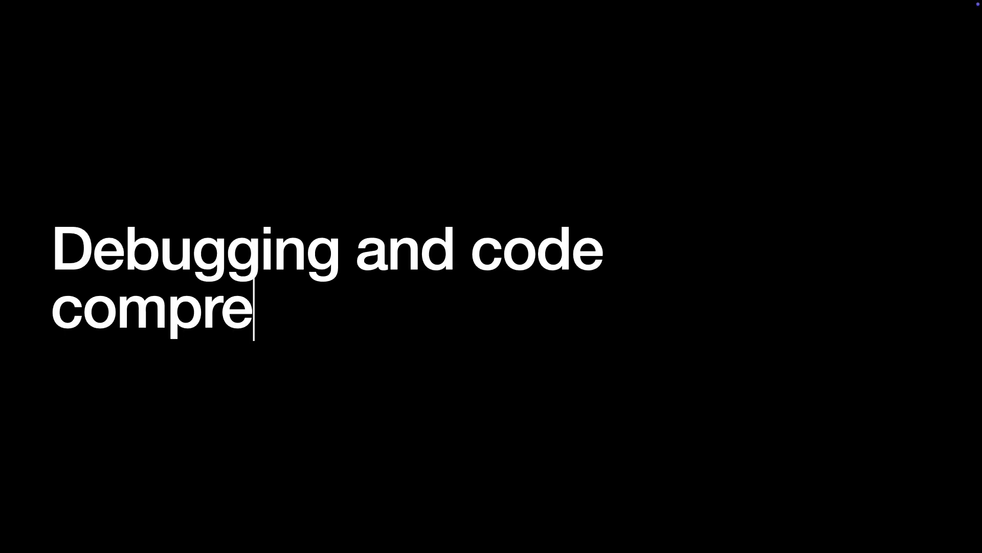
type("hension skills")
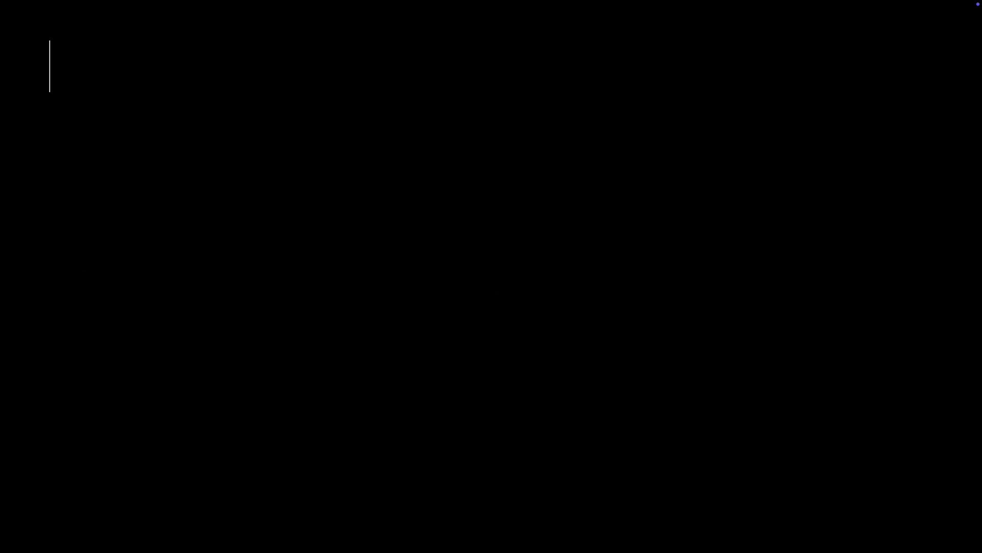
type("3. Inspect and Debug Existing Code")
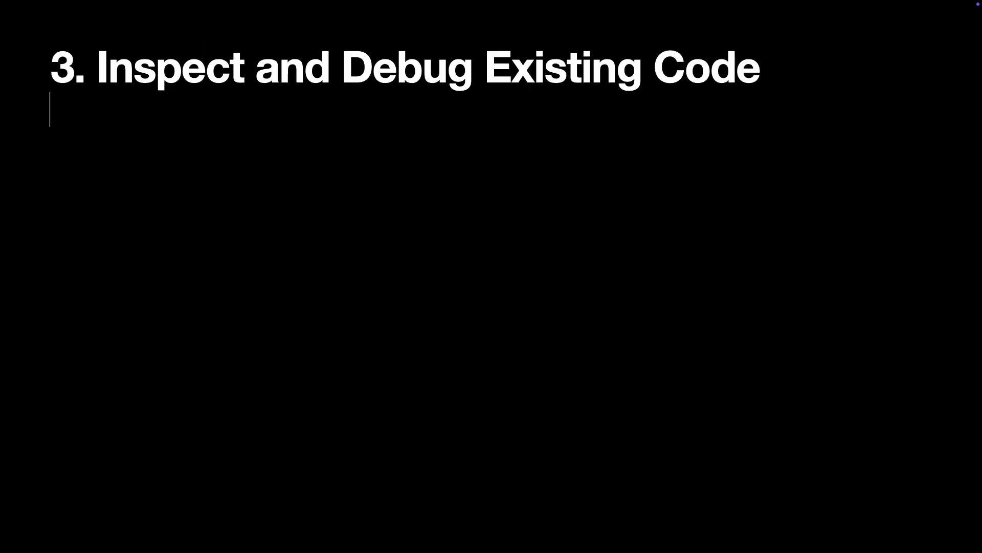
type("How to prepare")
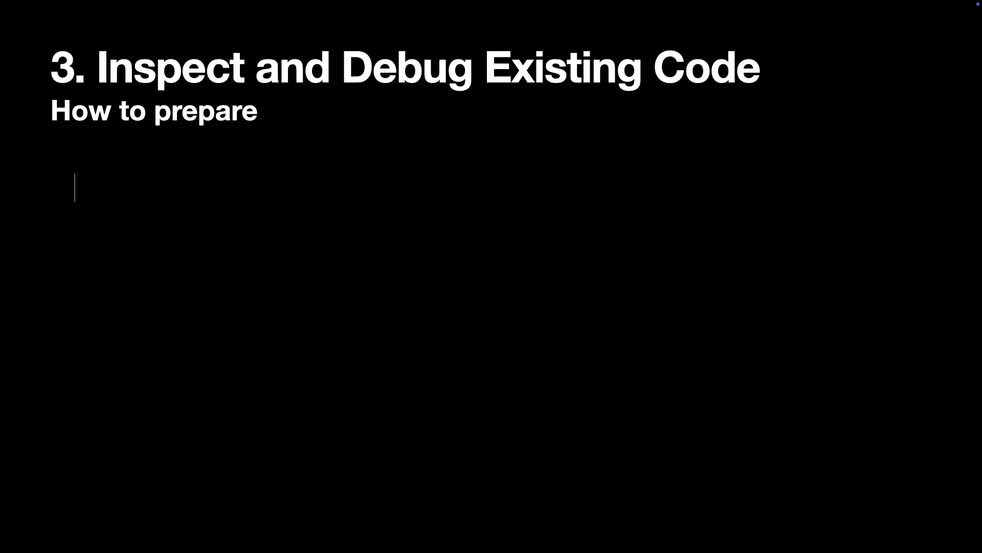
type("Practice reading GitHub repos")
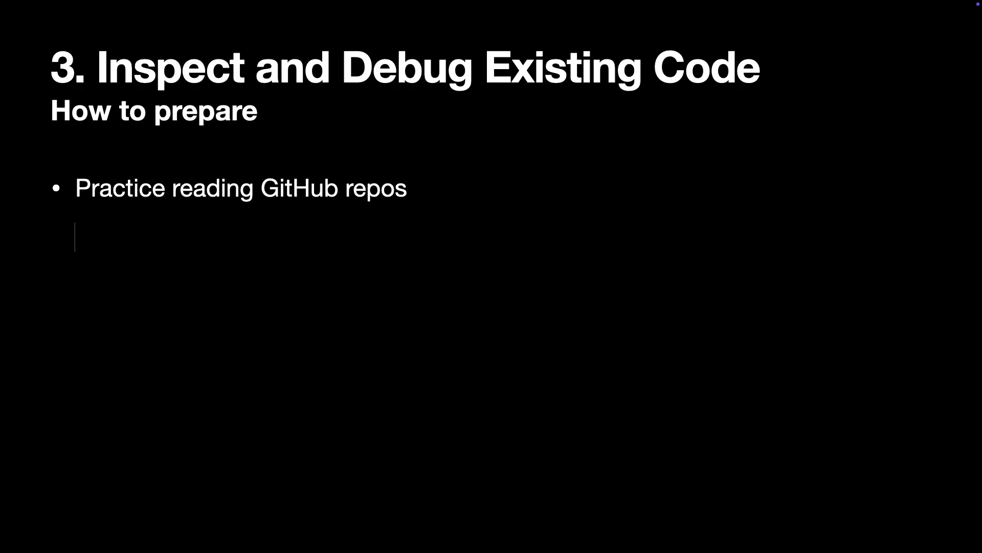
type("Learn Xcode debugging features")
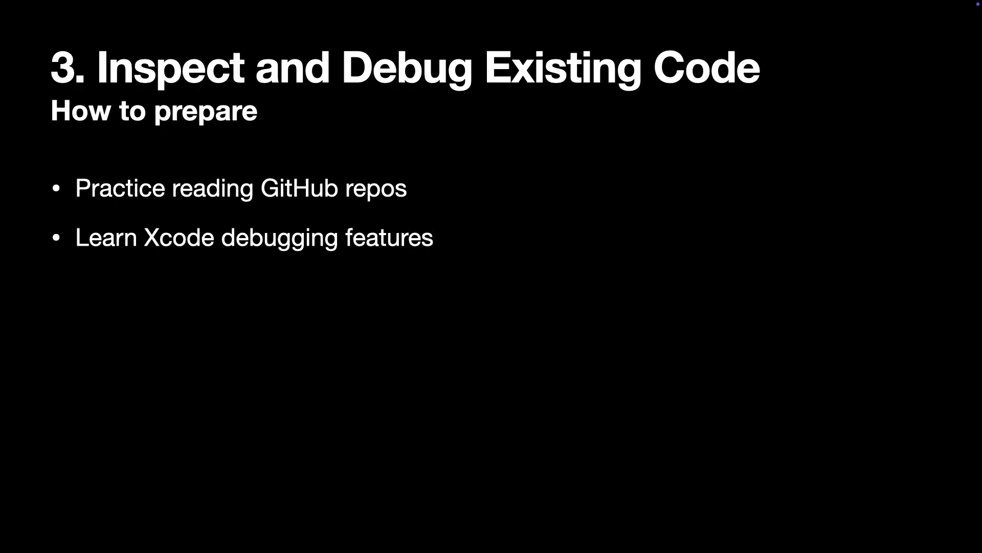
type("Learn the most common problems in iOS apps")
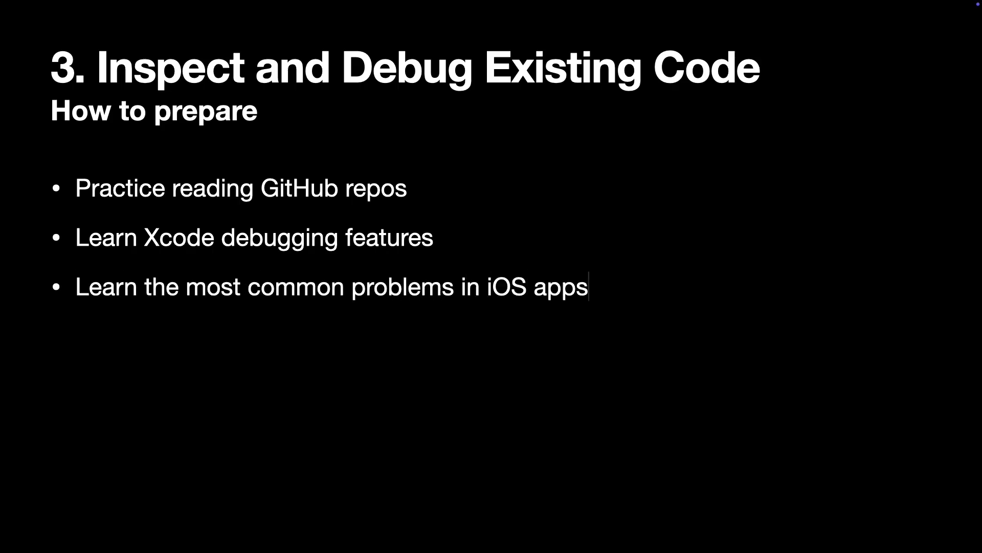